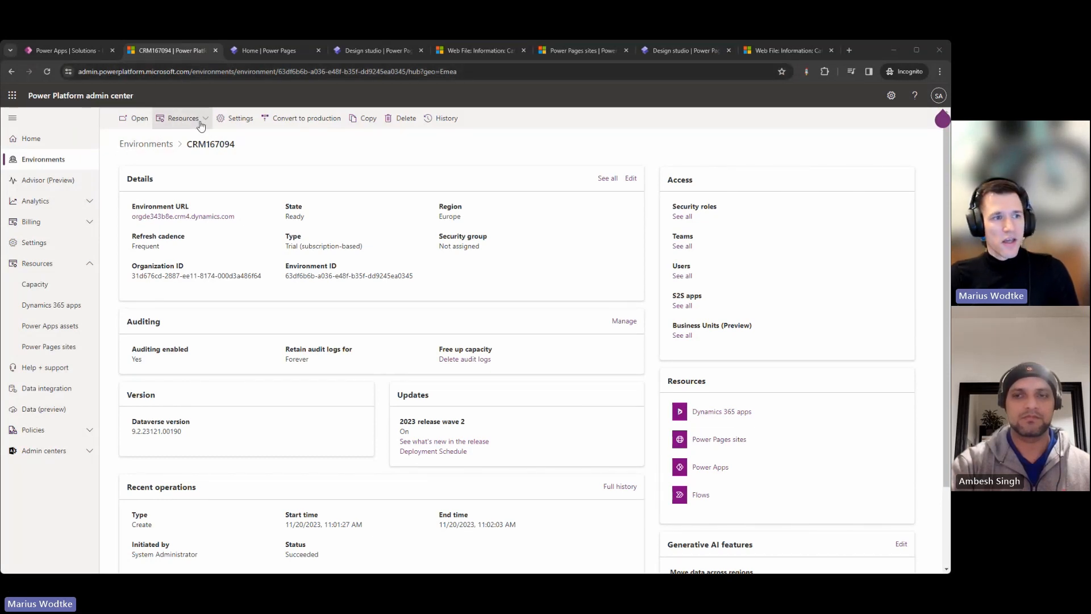
mouse_move(205, 120)
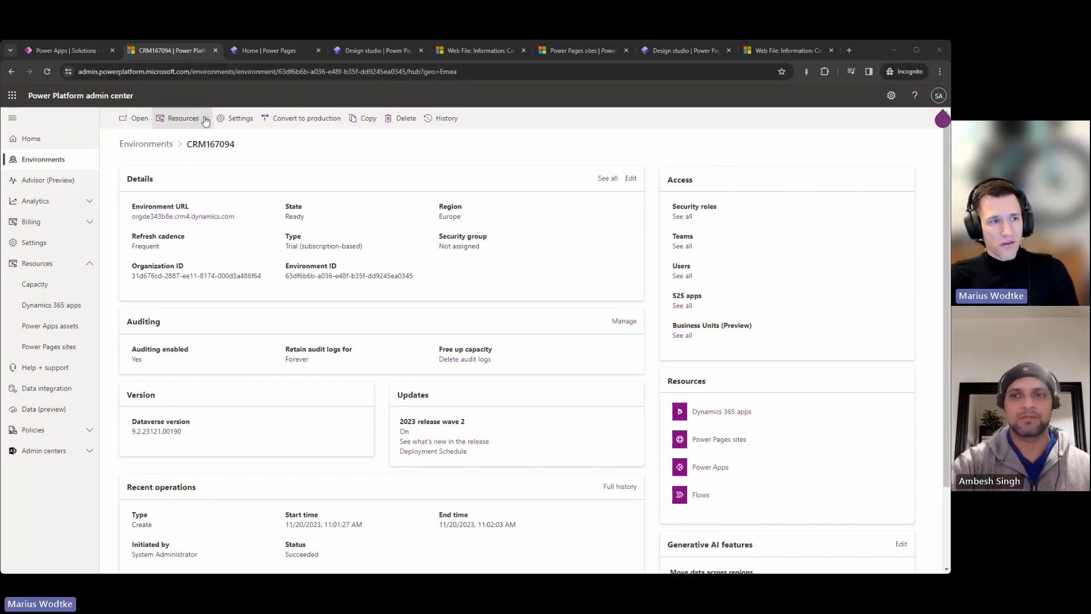
Open Resources > Power Pages sites for environment CRM167094
click(183, 117)
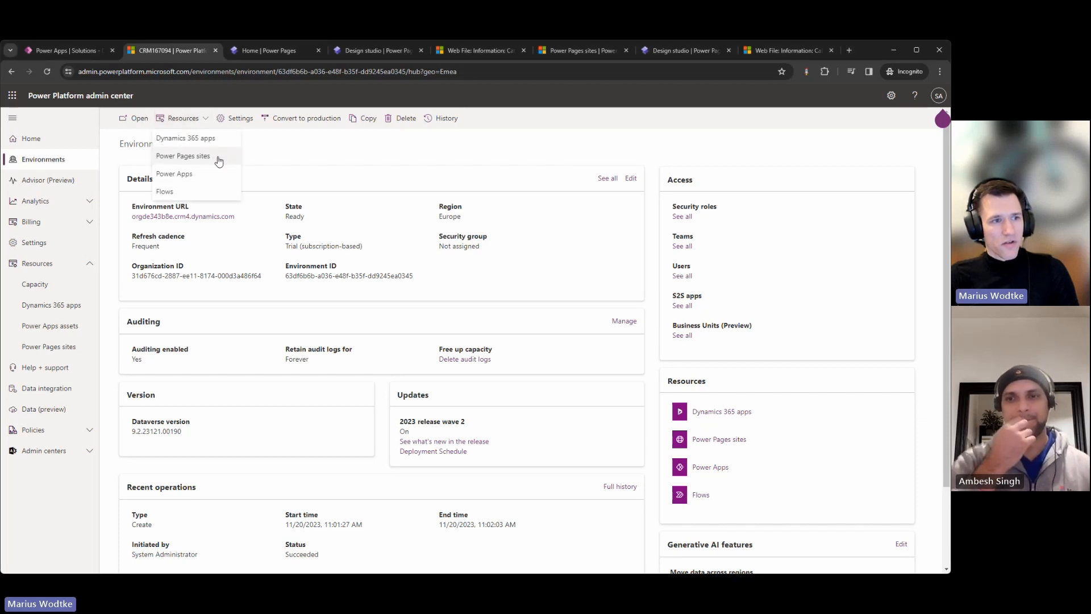
click(183, 156)
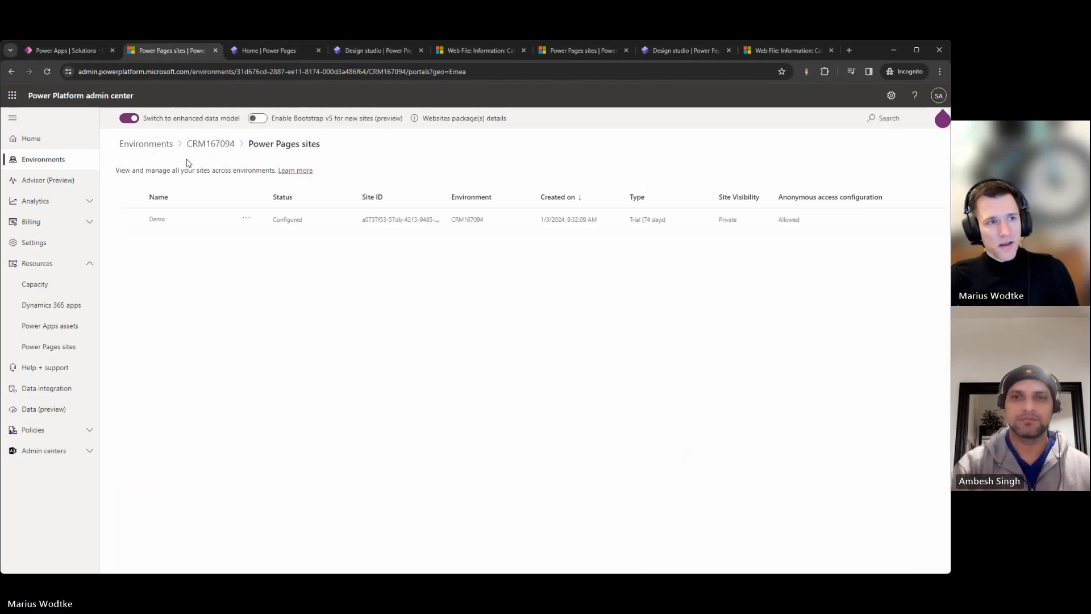
mouse_move(143, 136)
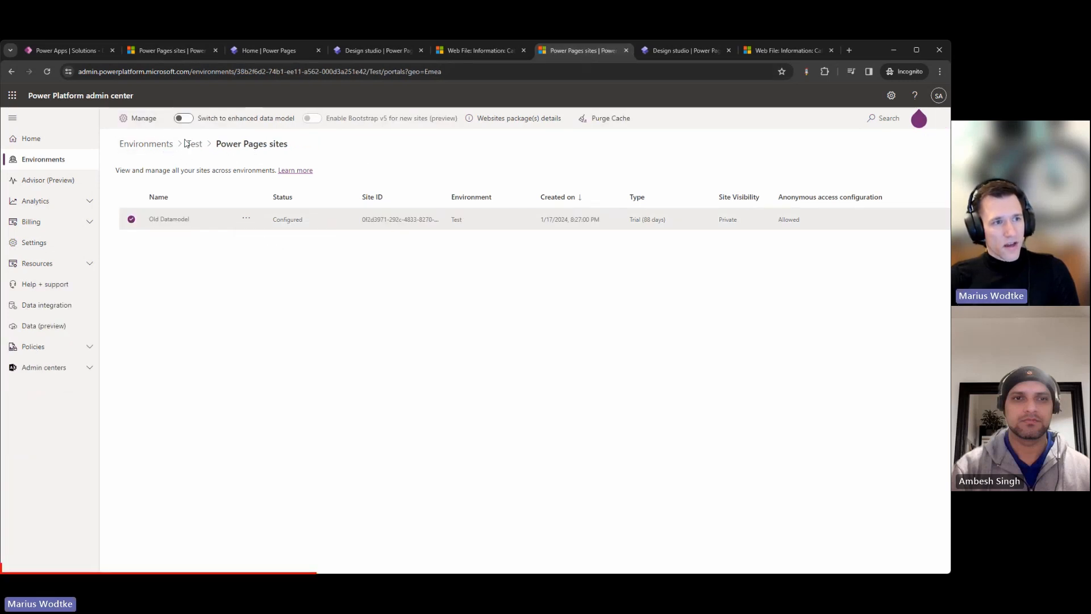
mouse_move(206, 138)
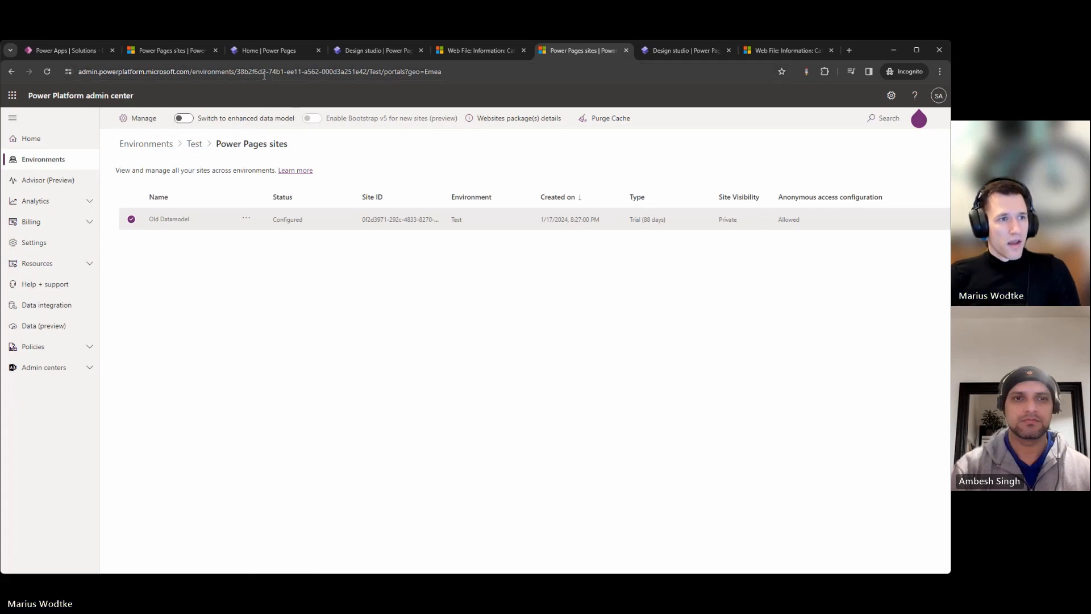
mouse_move(271, 52)
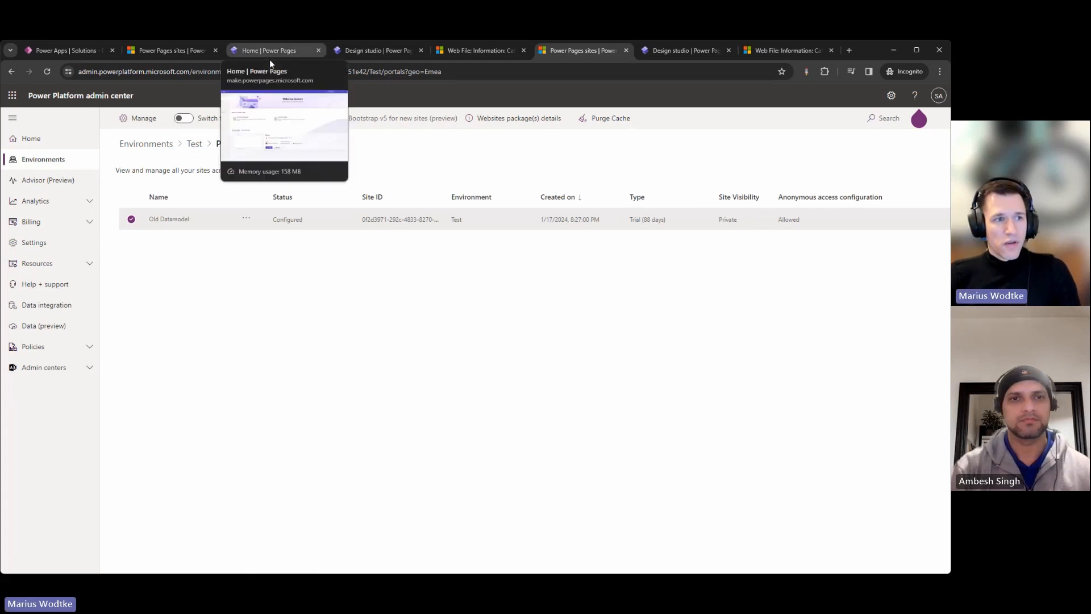
mouse_move(263, 136)
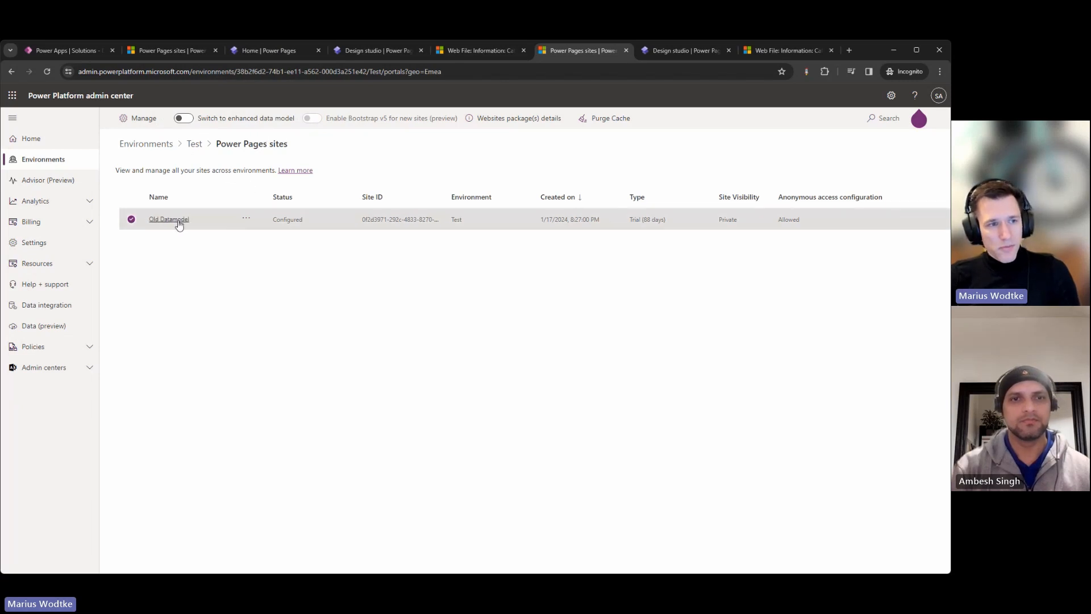
mouse_move(246, 218)
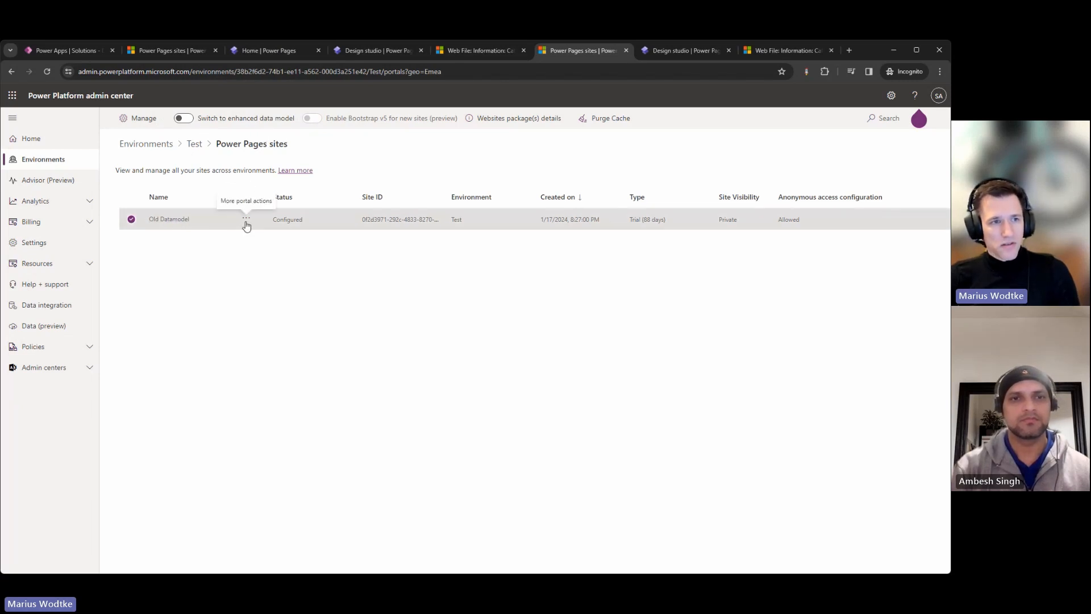
Open Old Datamodel's Manage details to check its Standard data model field
click(246, 219)
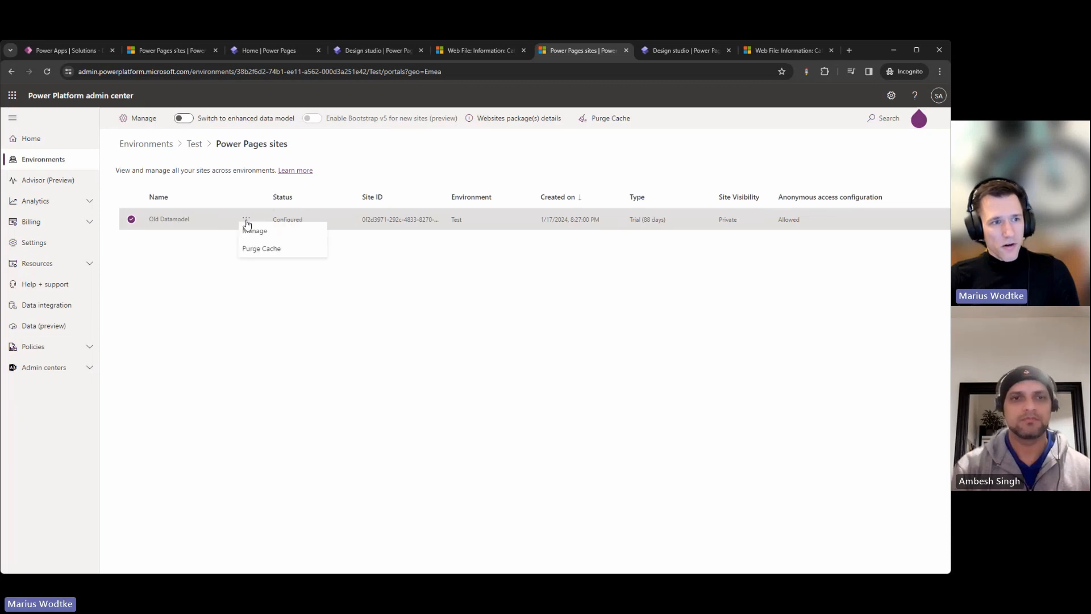
click(255, 231)
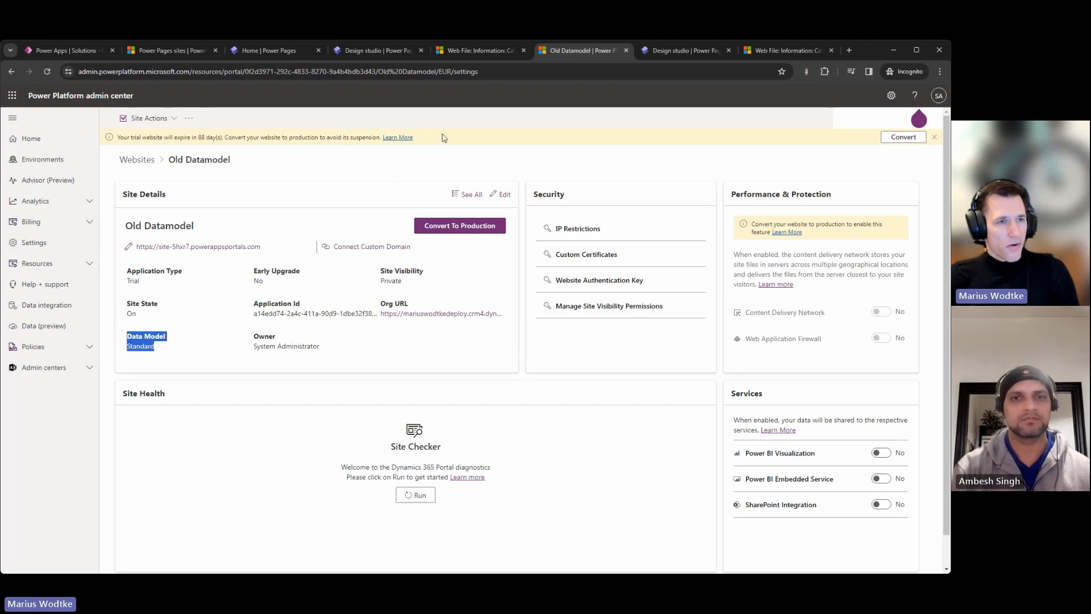
click(268, 50)
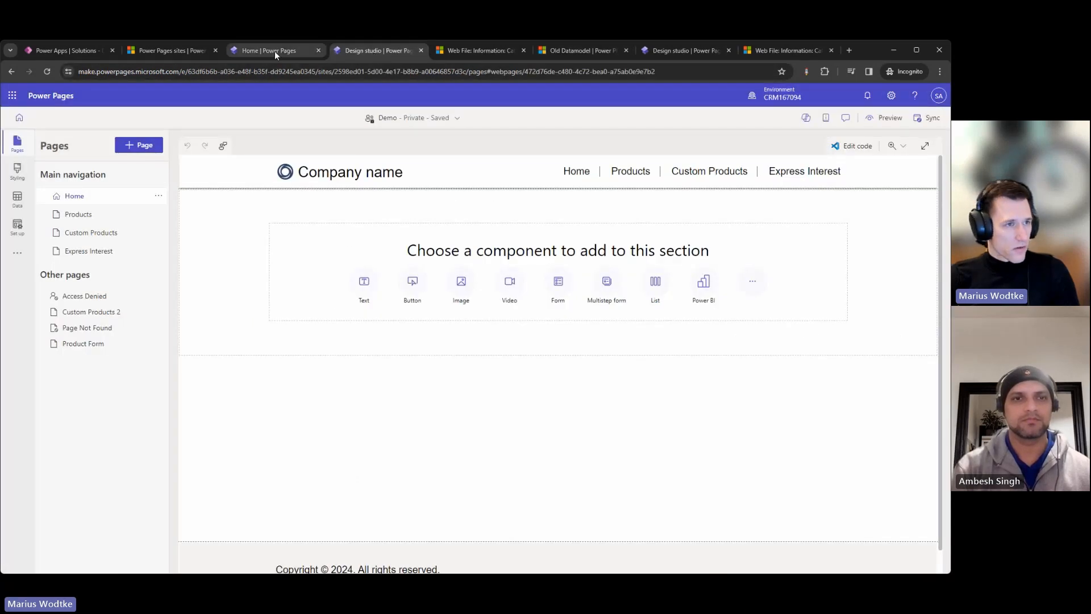
Open the Demo site in the admin center from Power Pages home, confirming Enhanced data model
click(273, 50)
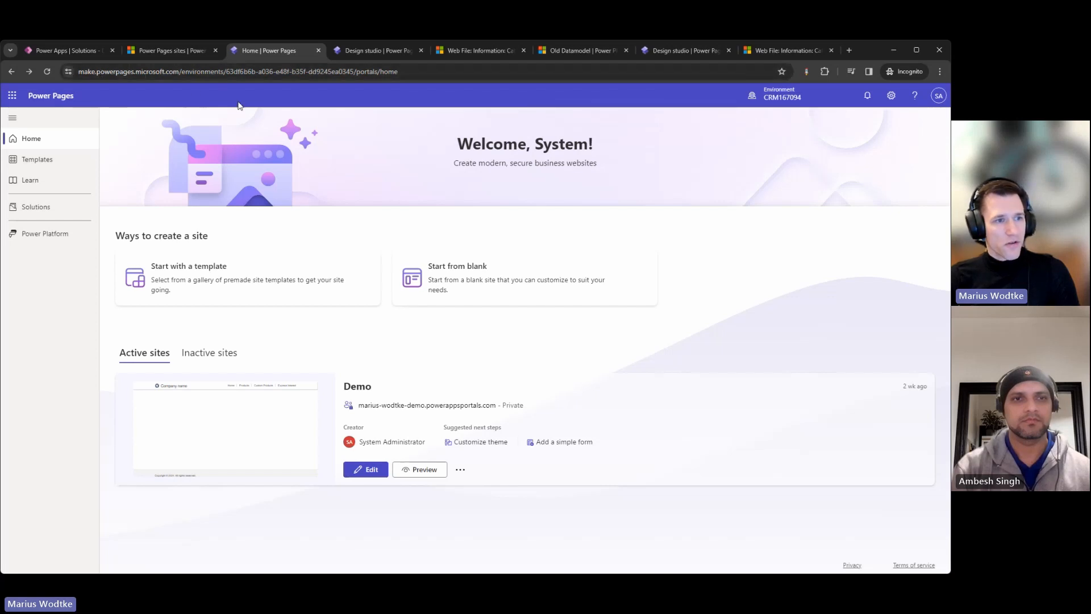
click(460, 470)
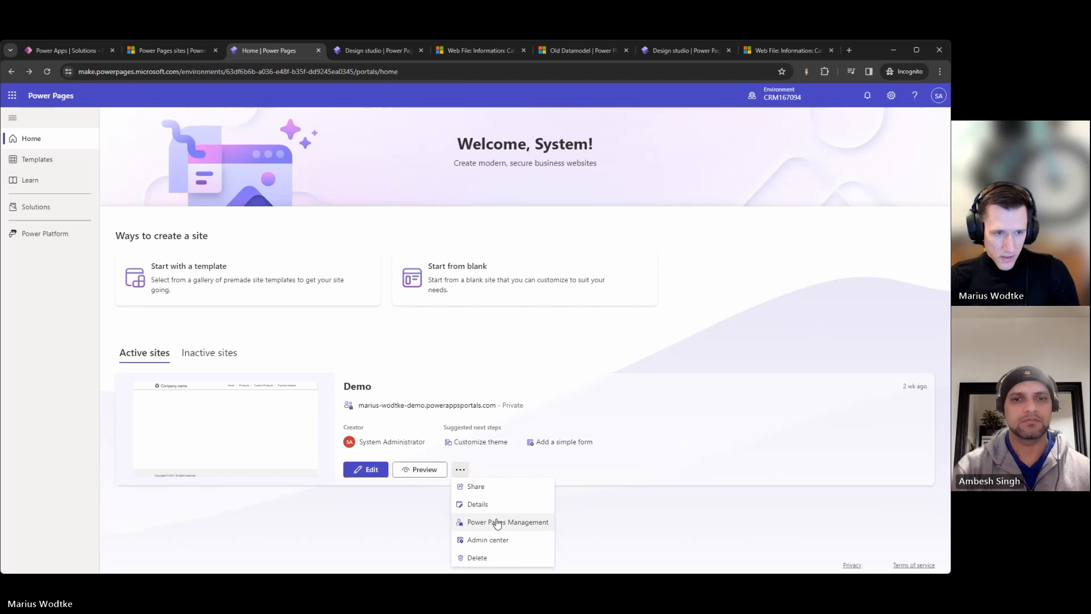
click(507, 522)
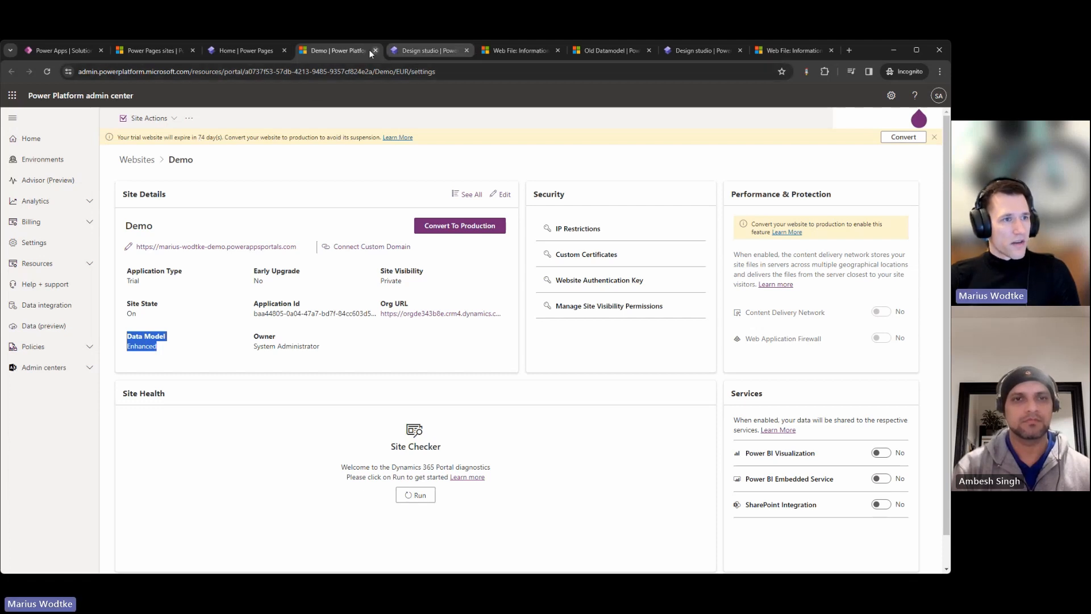
click(430, 50)
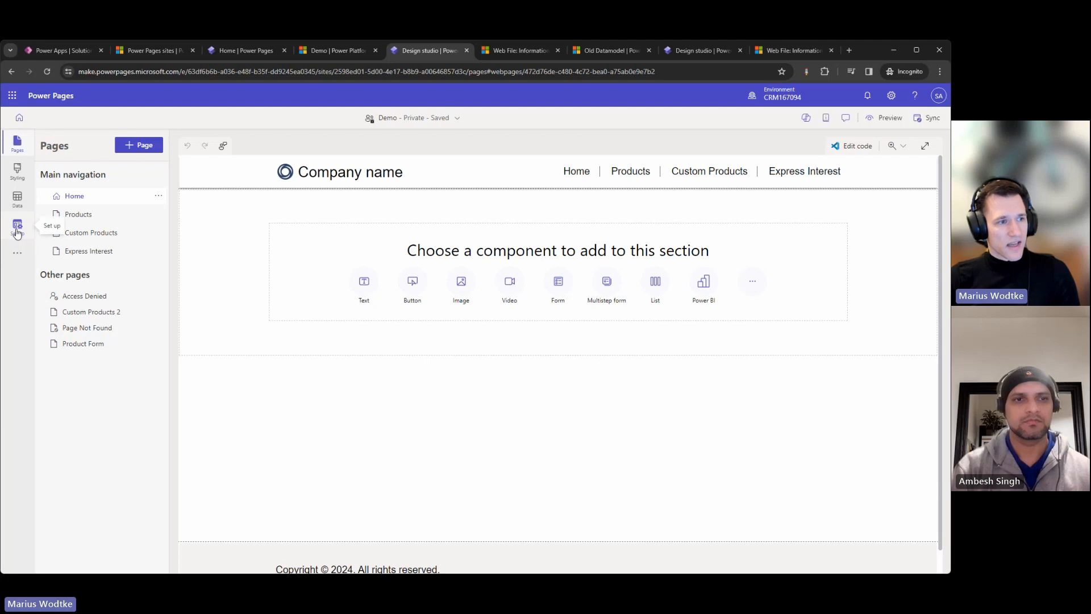
Open Demo's Set up site details and highlight the Enhanced data model value
click(17, 226)
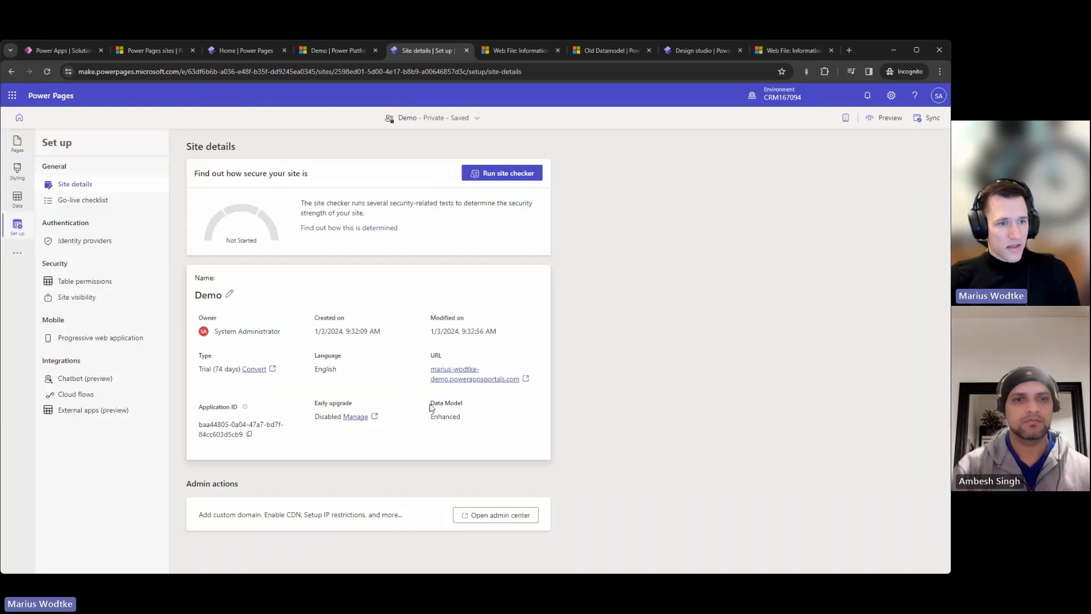
drag(431, 403, 463, 416)
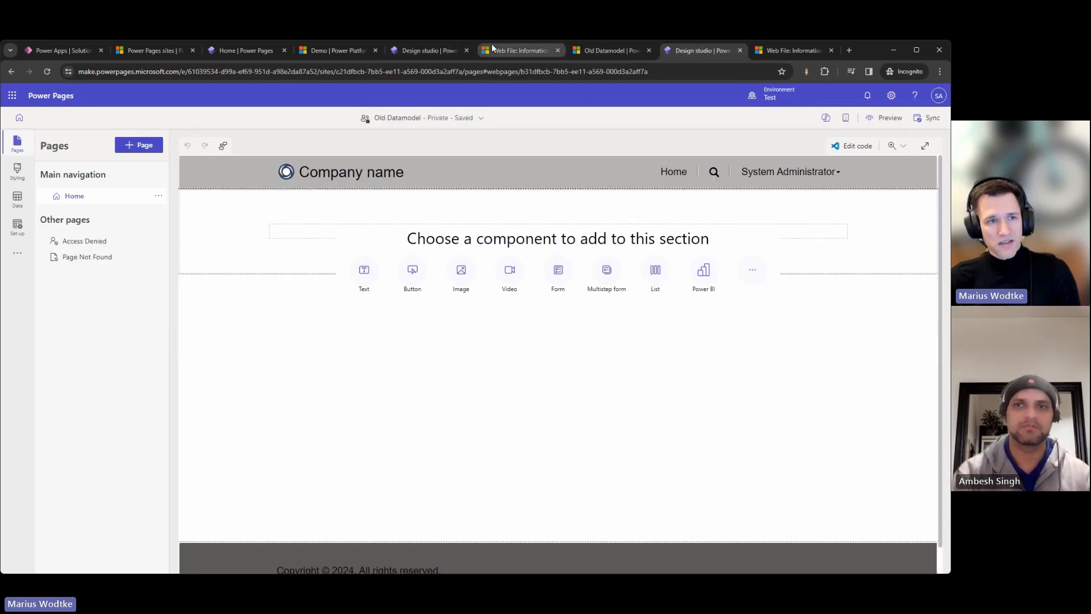
Compare the Old Datamodel and Demo design studios' Portal Management versus Power Pages Management options
click(424, 50)
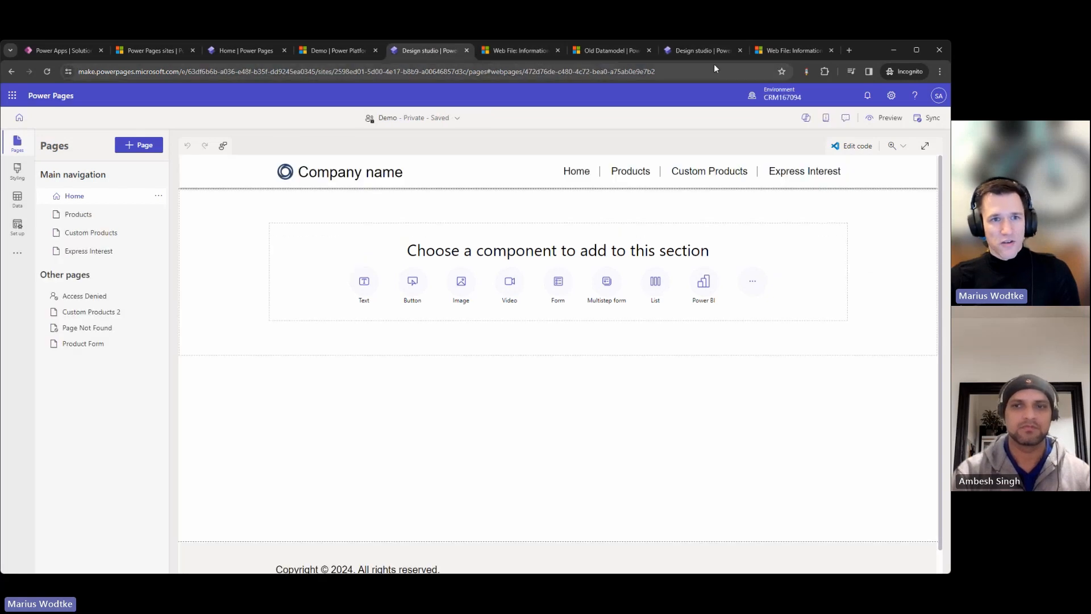
click(702, 50)
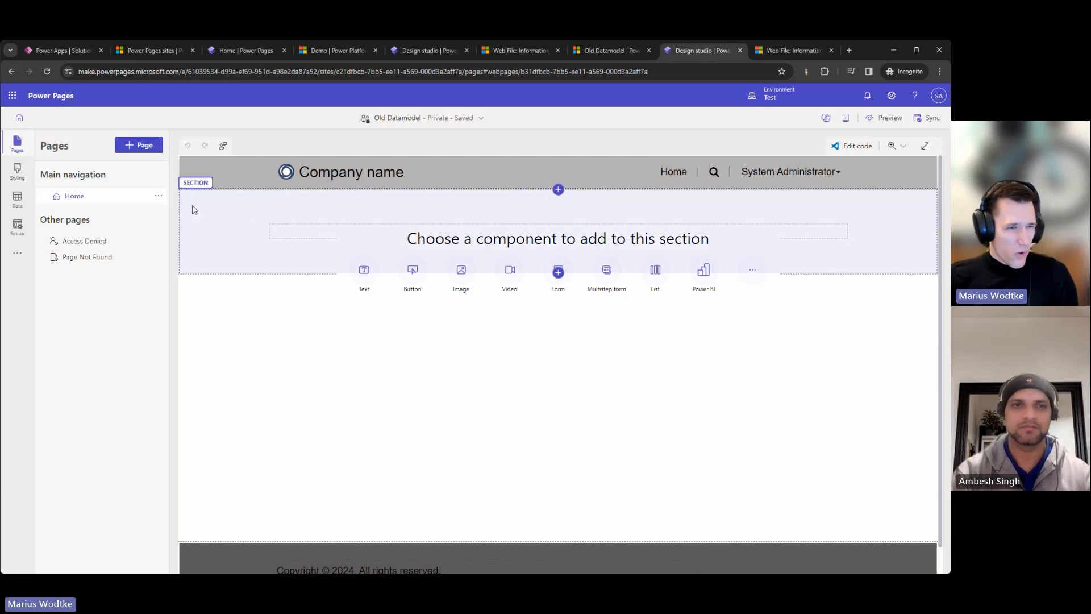
mouse_move(212, 214)
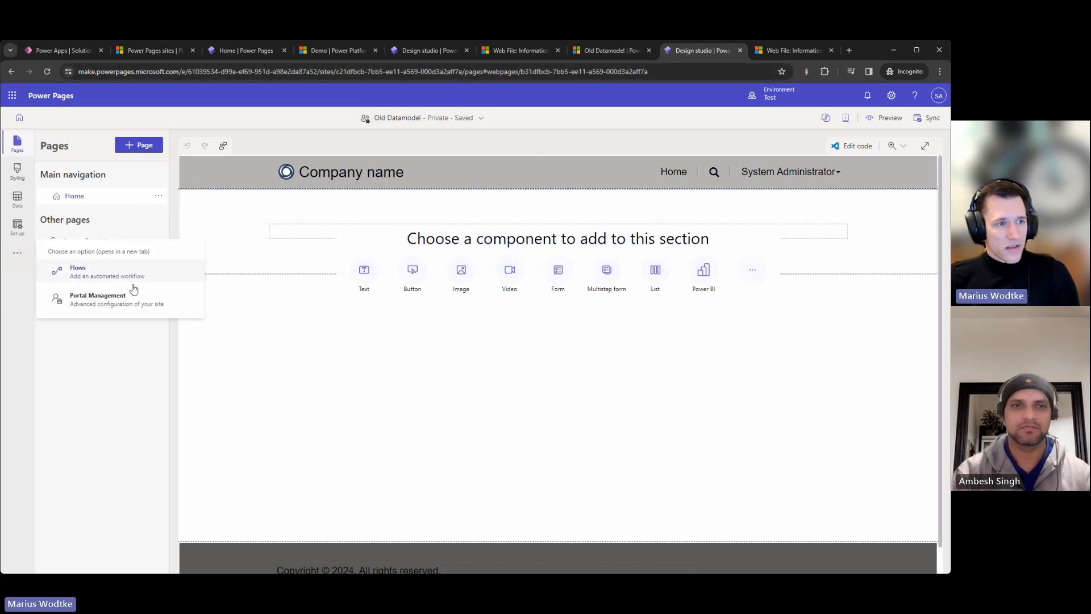
mouse_move(92, 307)
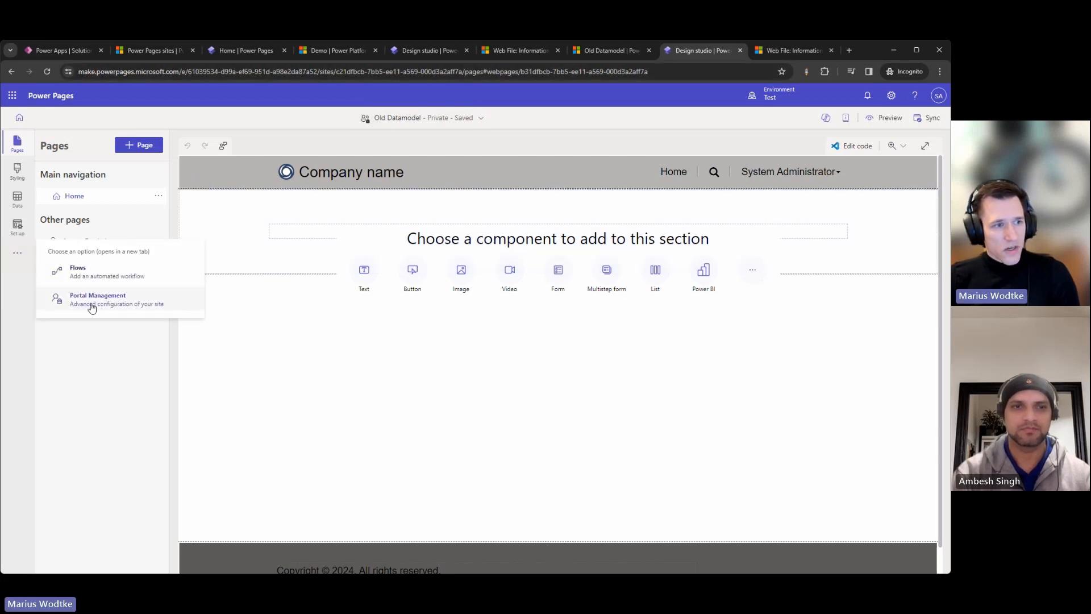
mouse_move(97, 311)
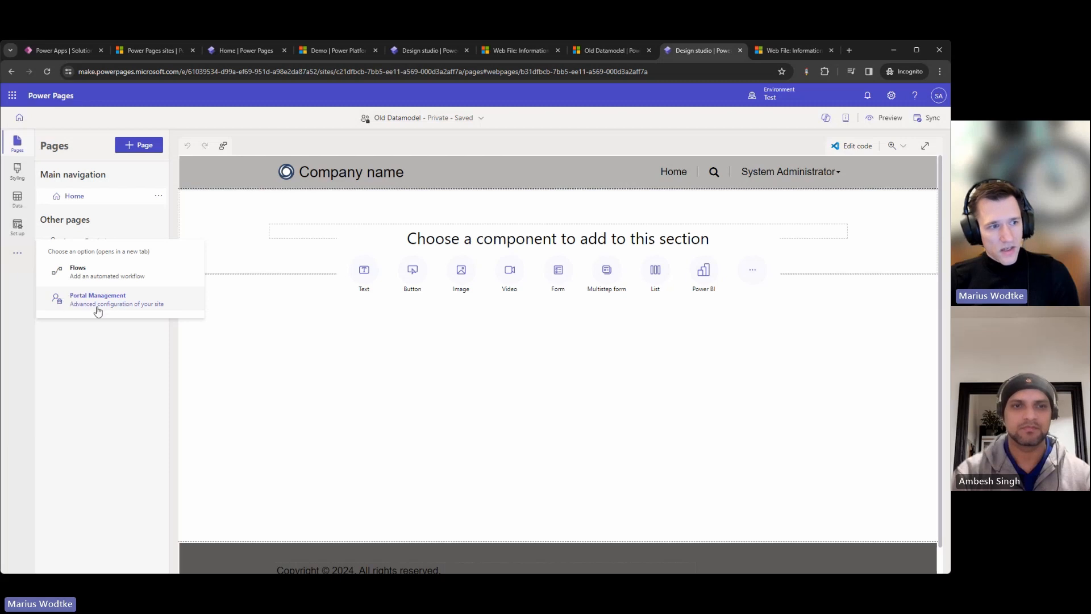
mouse_move(70, 313)
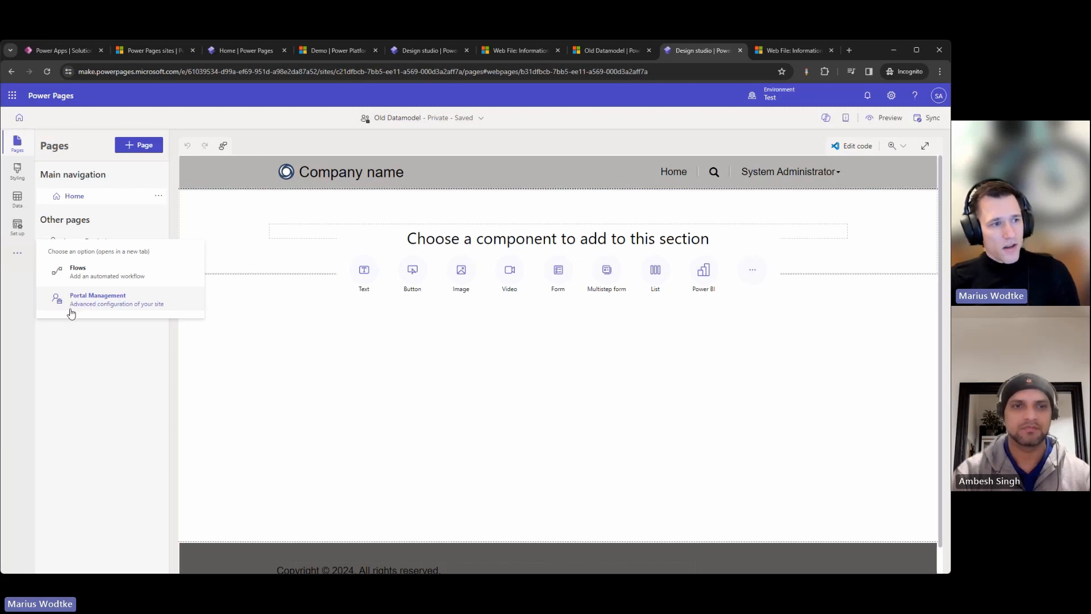
mouse_move(81, 312)
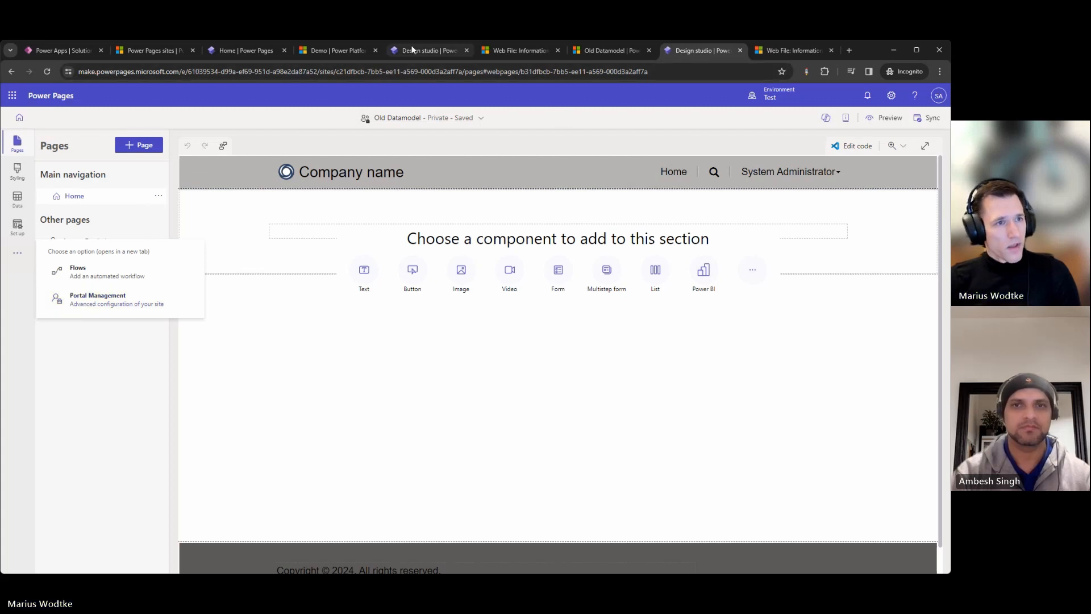
click(426, 51)
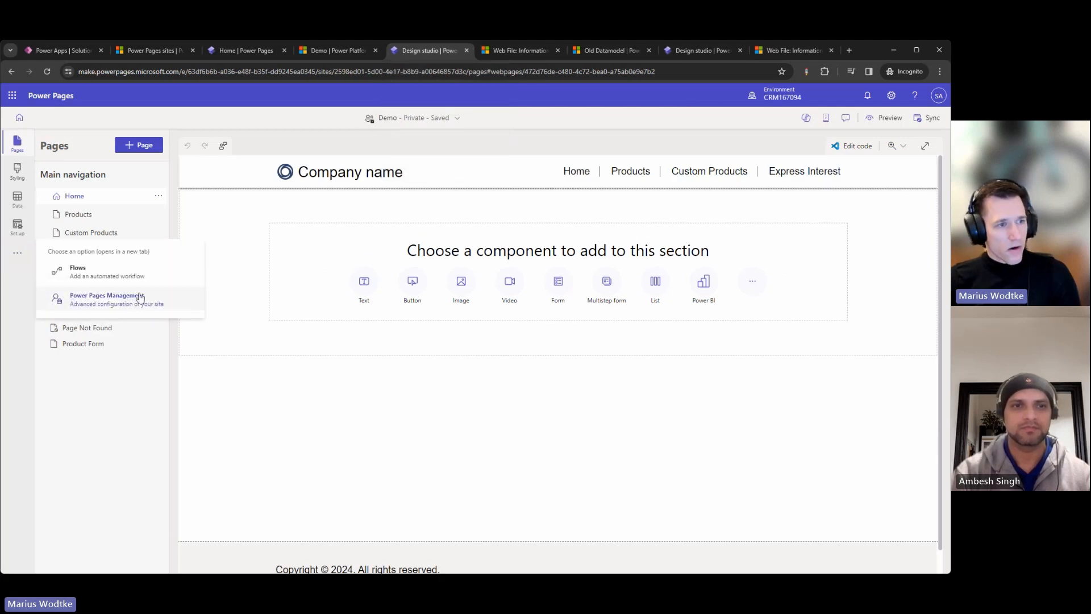
mouse_move(499, 97)
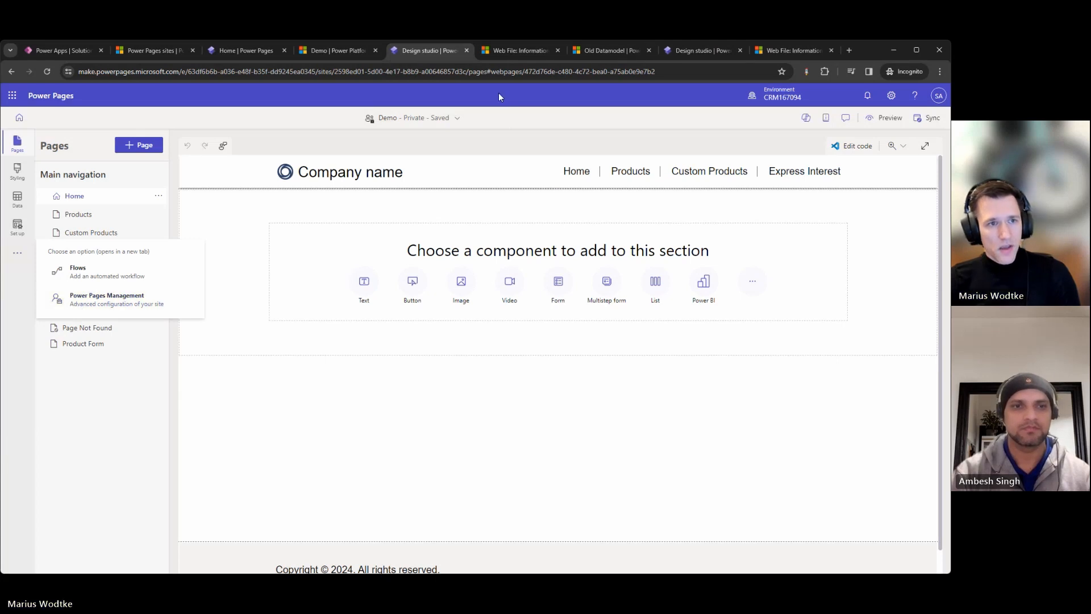
mouse_move(518, 51)
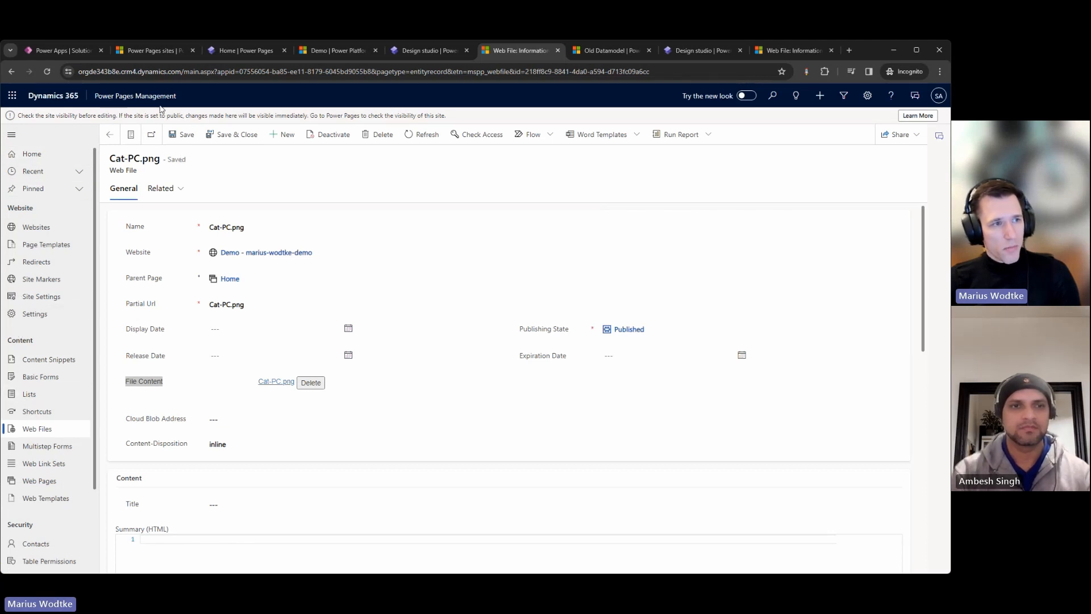
mouse_move(95, 236)
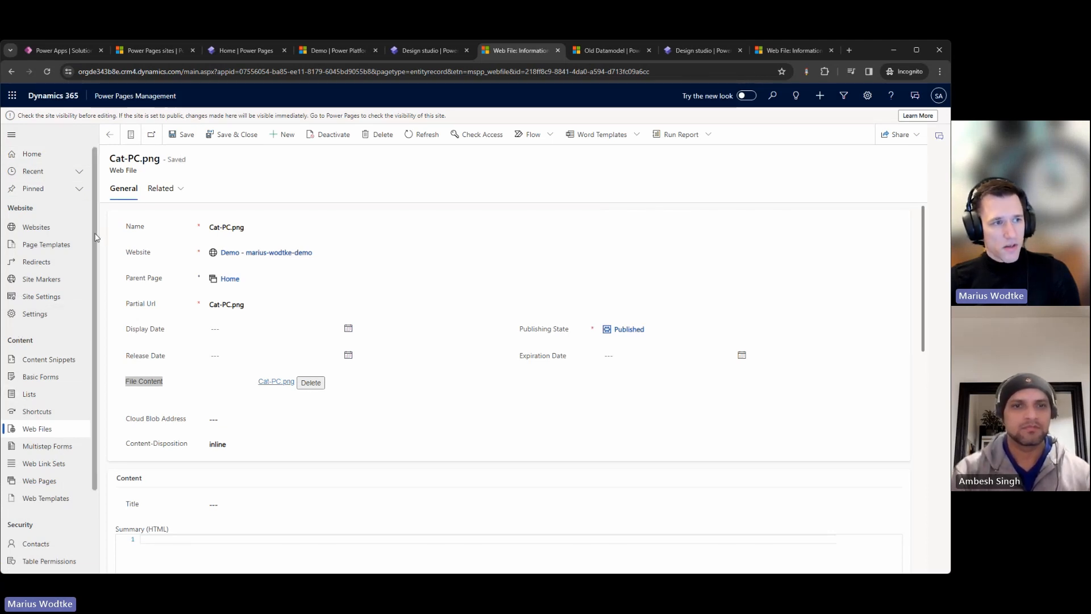
Scroll the sitemap and compare with the older site's Cat-PC.png web file record
scroll(down, 3)
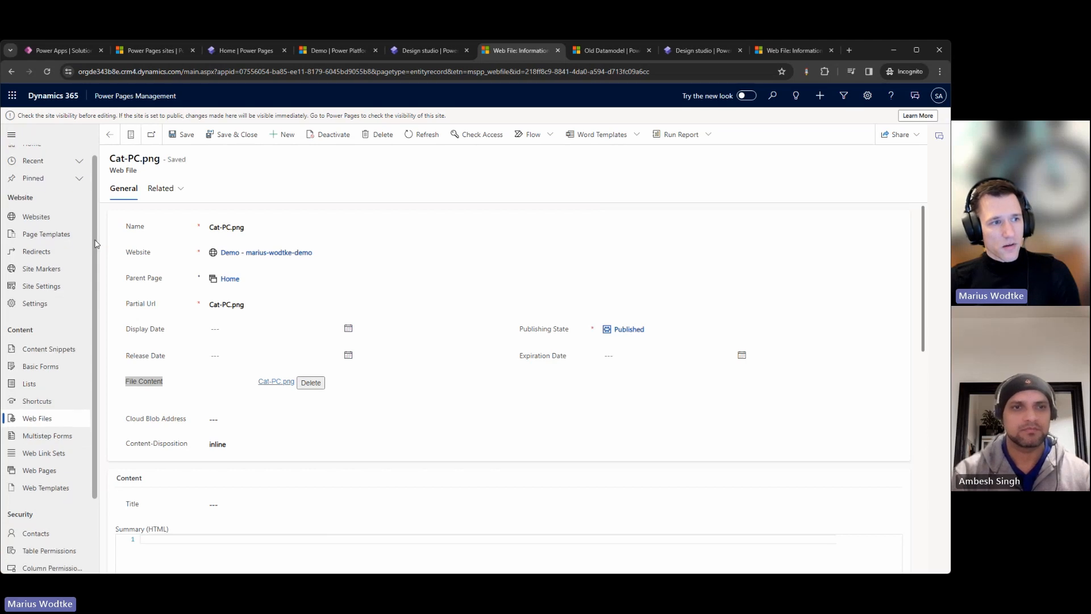
scroll(down, 3)
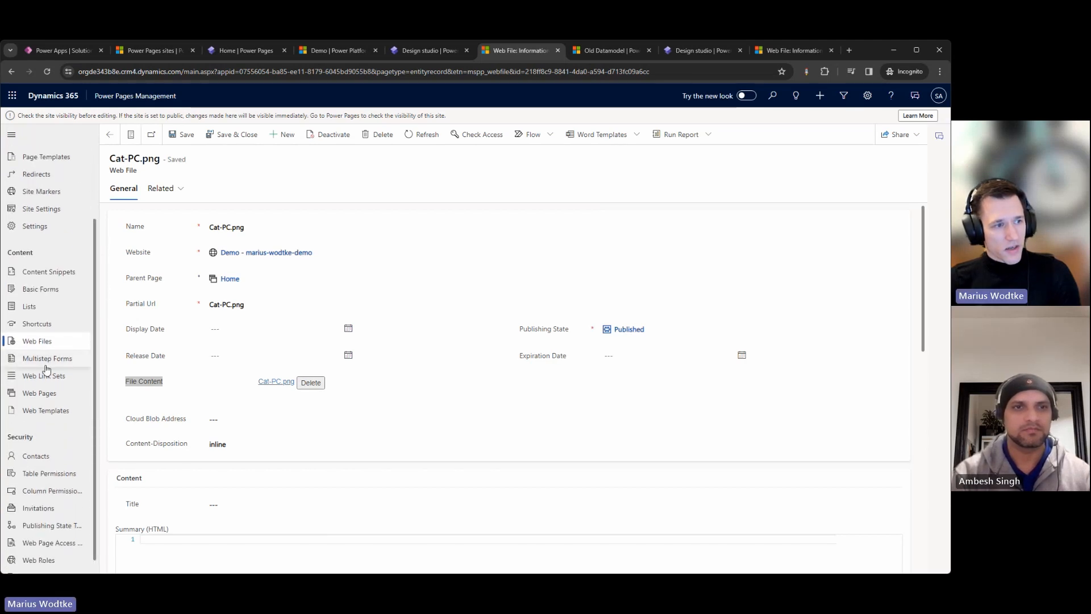
mouse_move(139, 393)
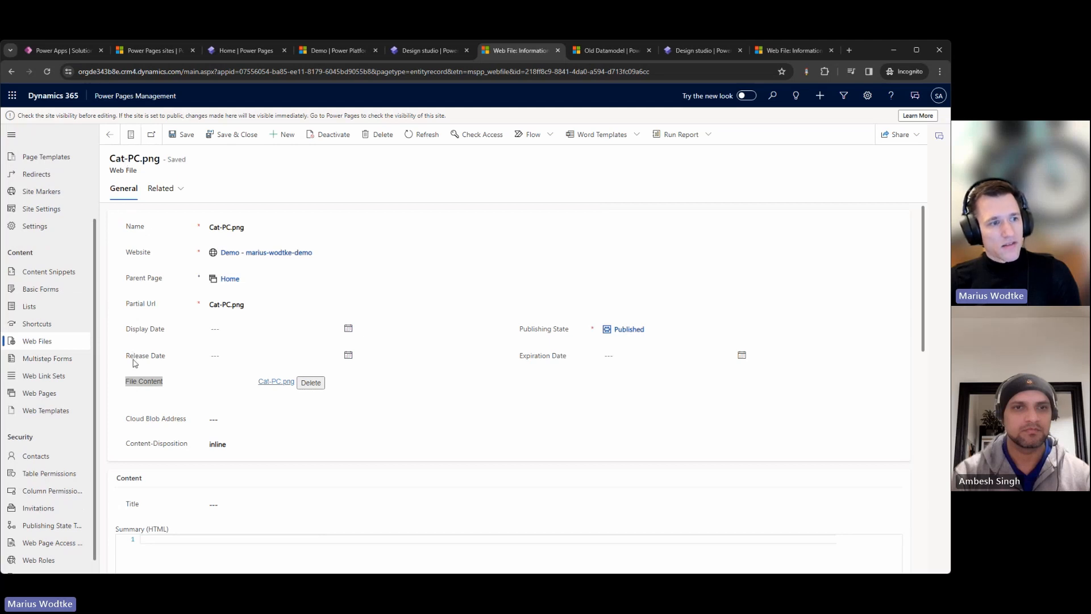
mouse_move(174, 391)
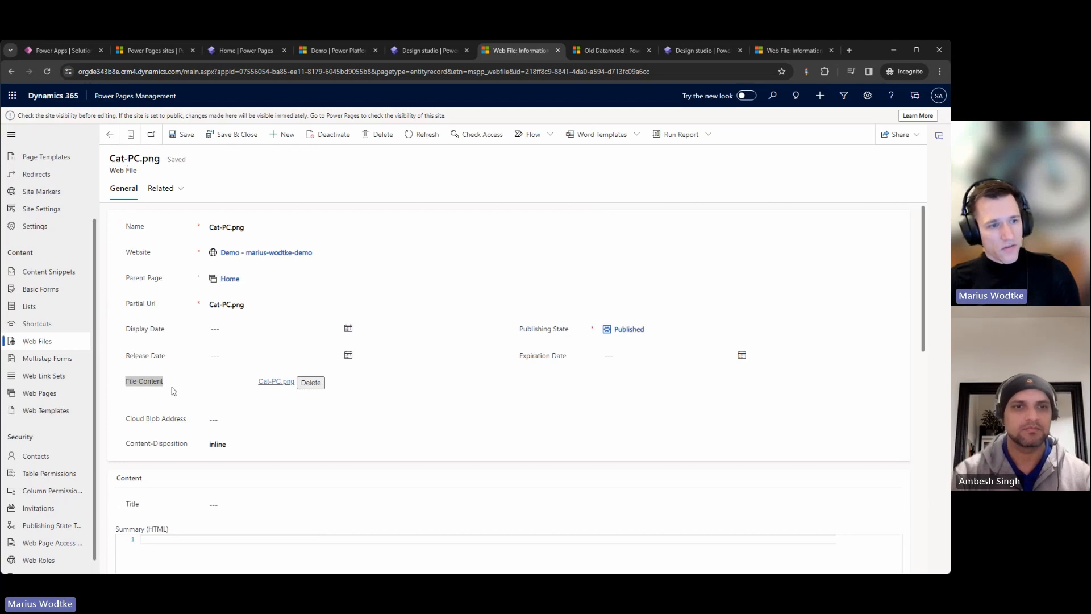
mouse_move(277, 386)
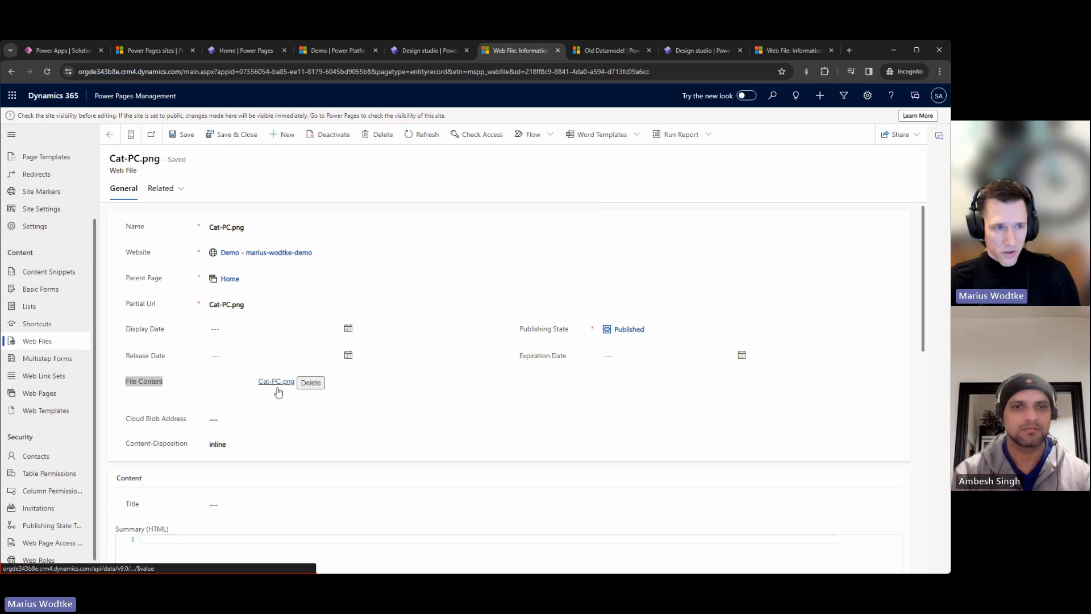
mouse_move(778, 59)
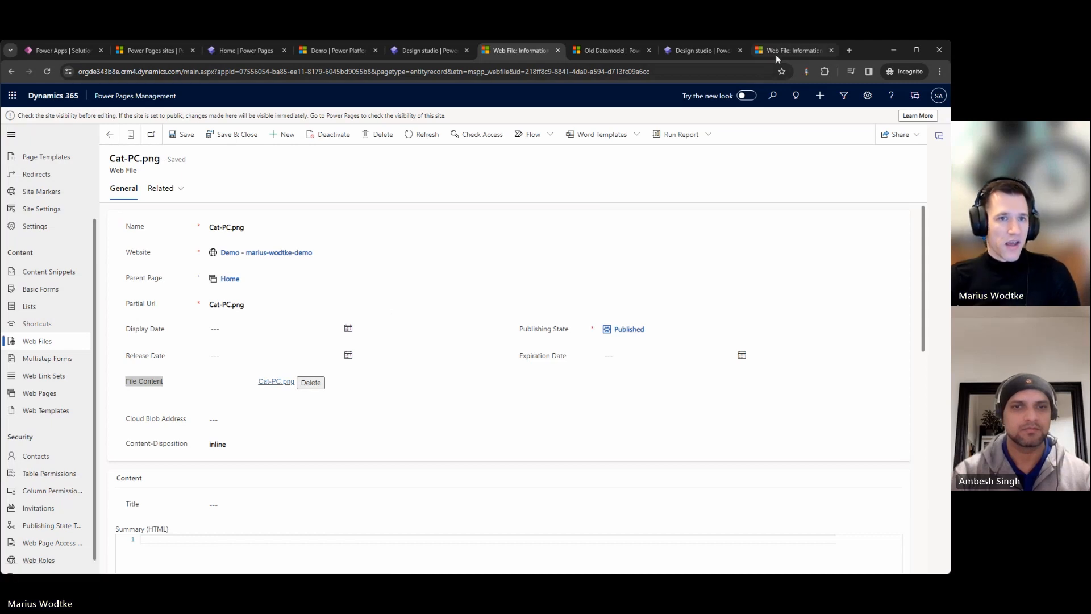
click(793, 51)
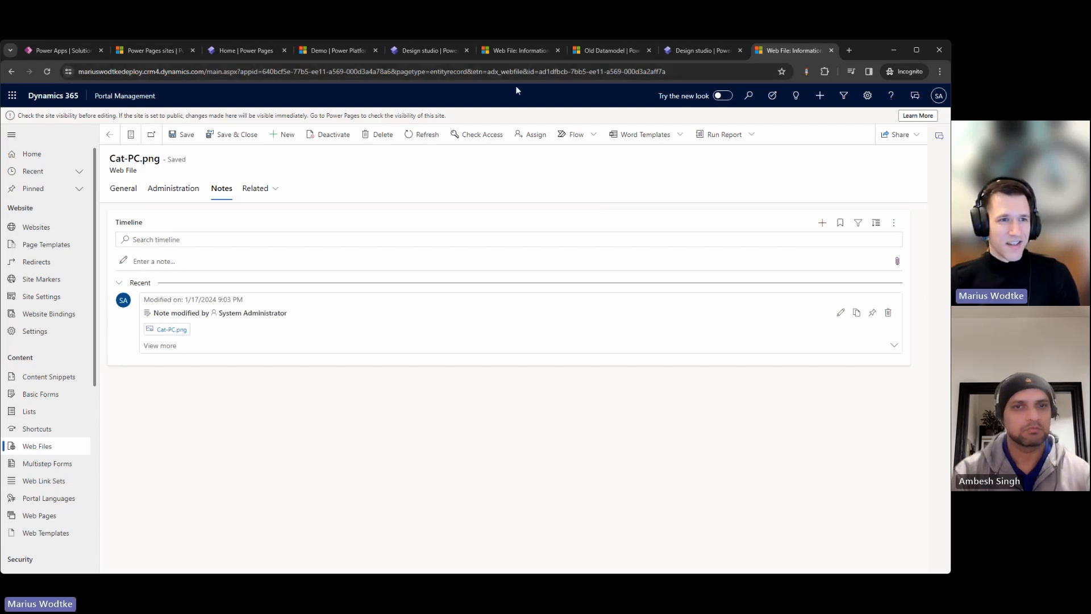
mouse_move(458, 117)
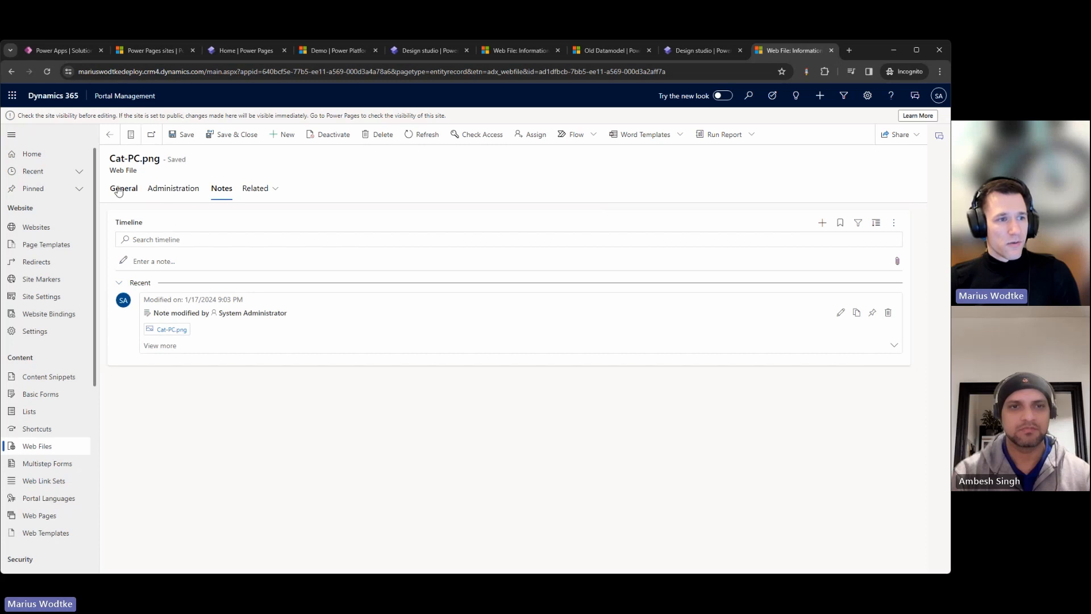
click(123, 188)
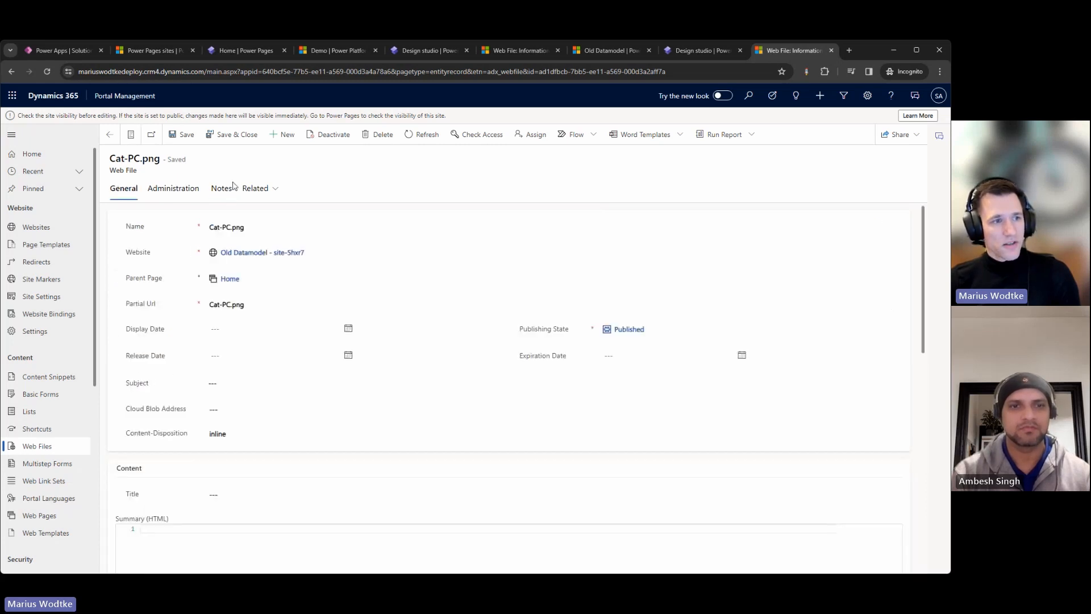
click(221, 188)
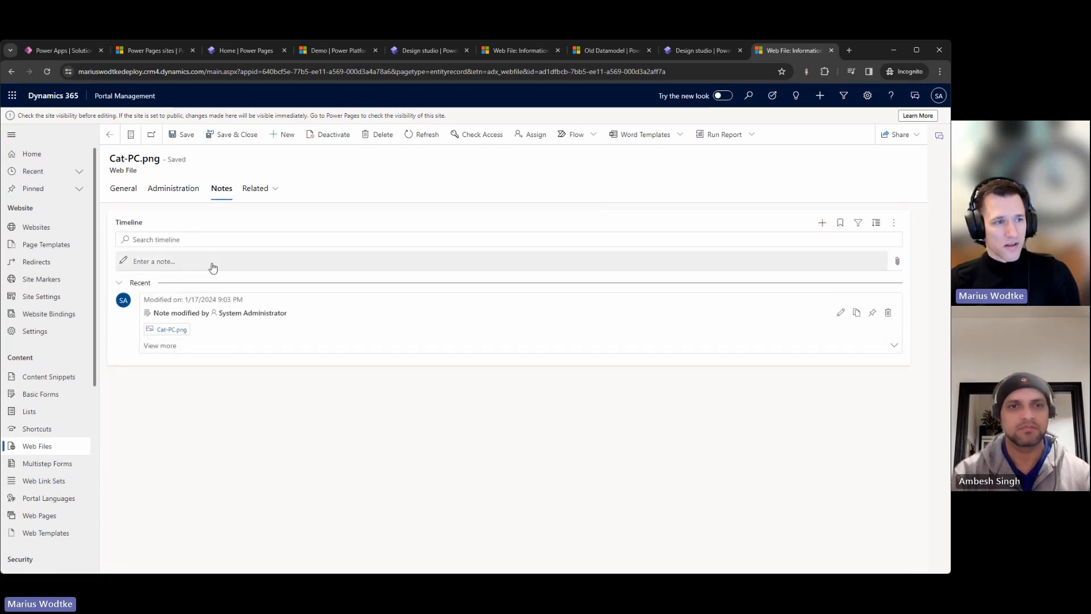
click(174, 261)
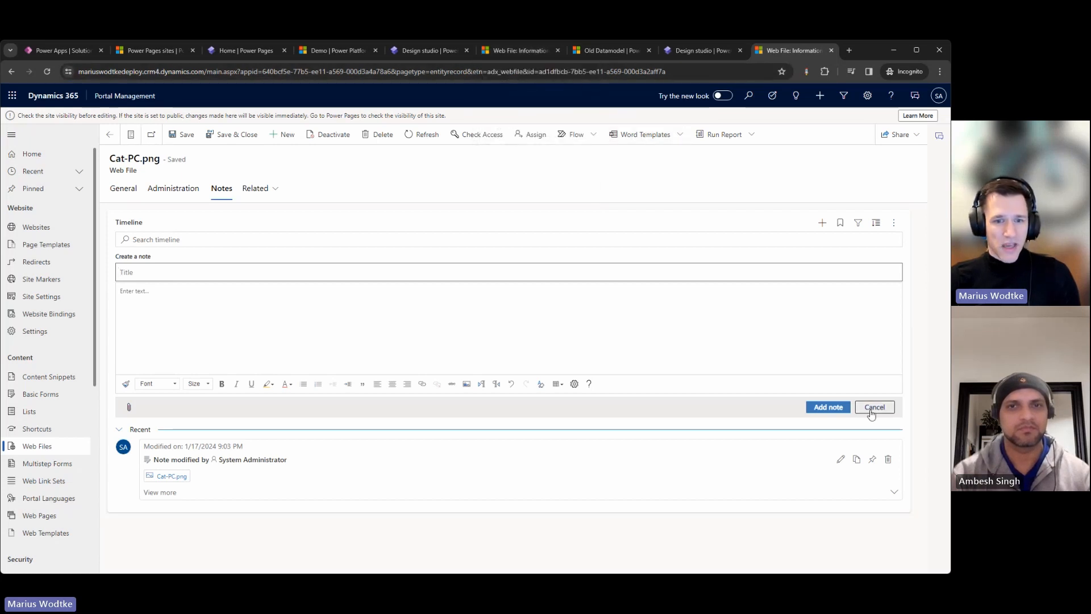
click(875, 407)
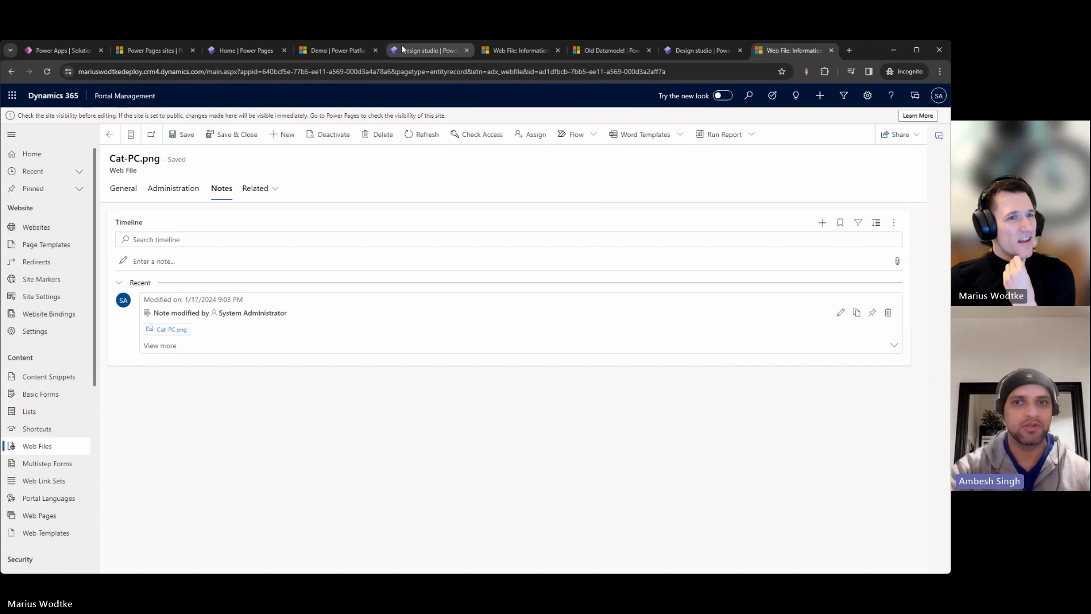
mouse_move(603, 50)
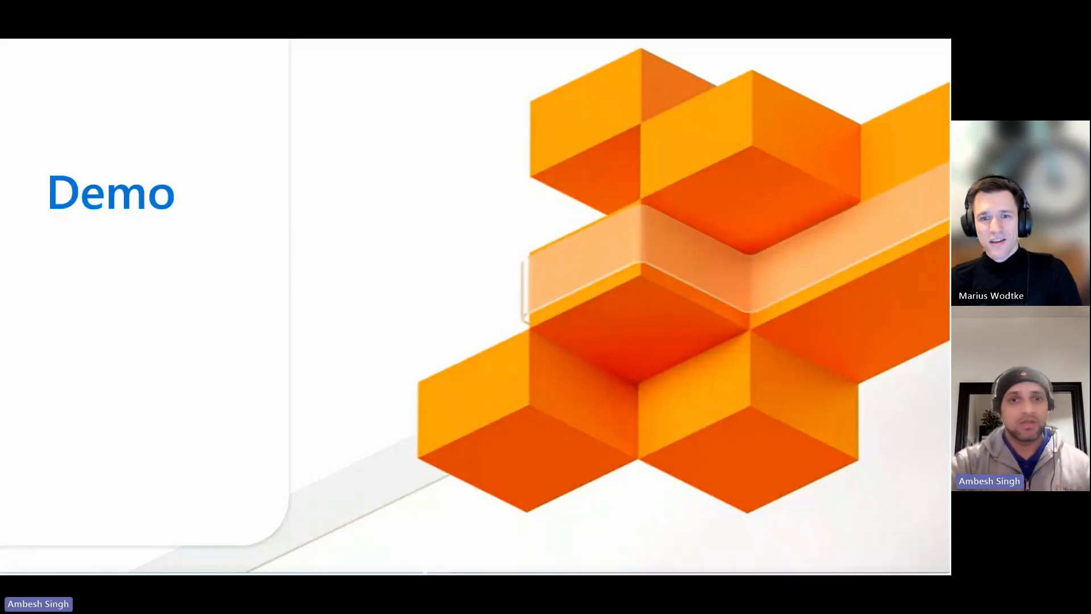
Advance the slide show from the Demo slide to the Thank you slide
key(right)
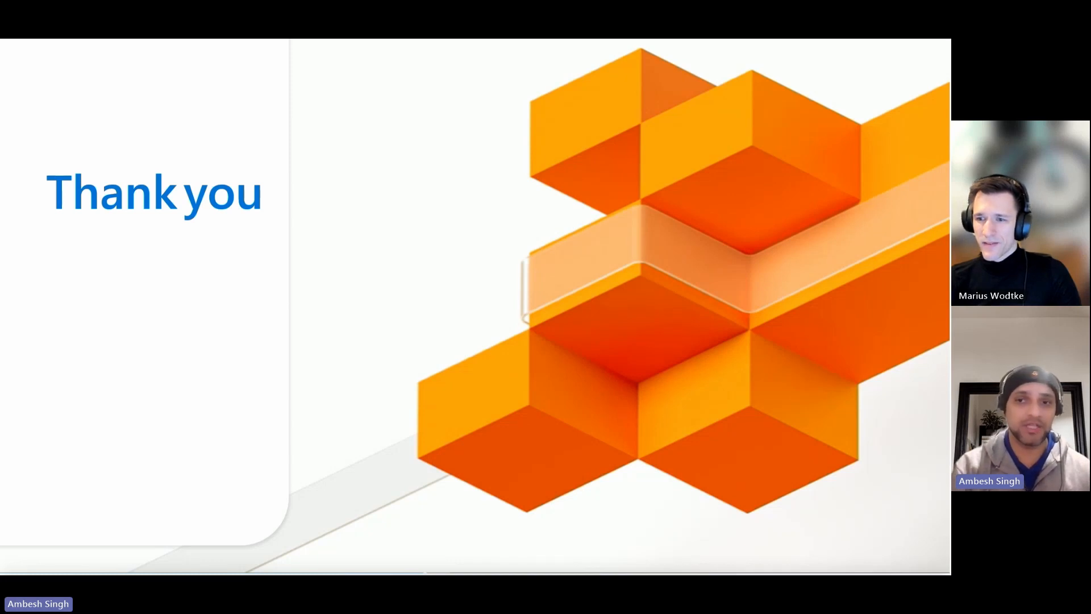